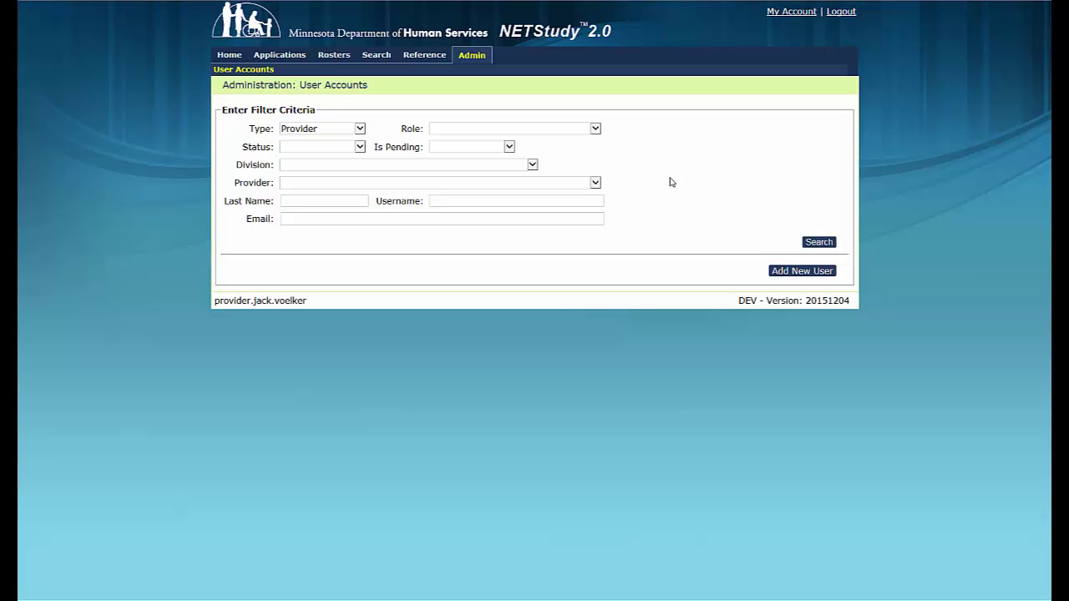
mouse_move(669, 182)
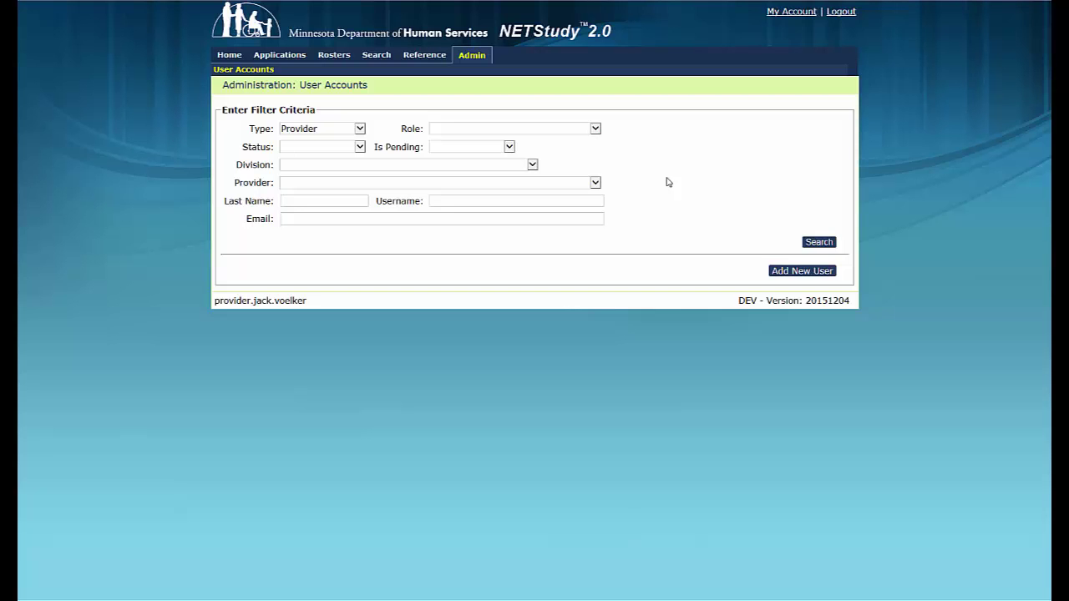
mouse_move(621, 149)
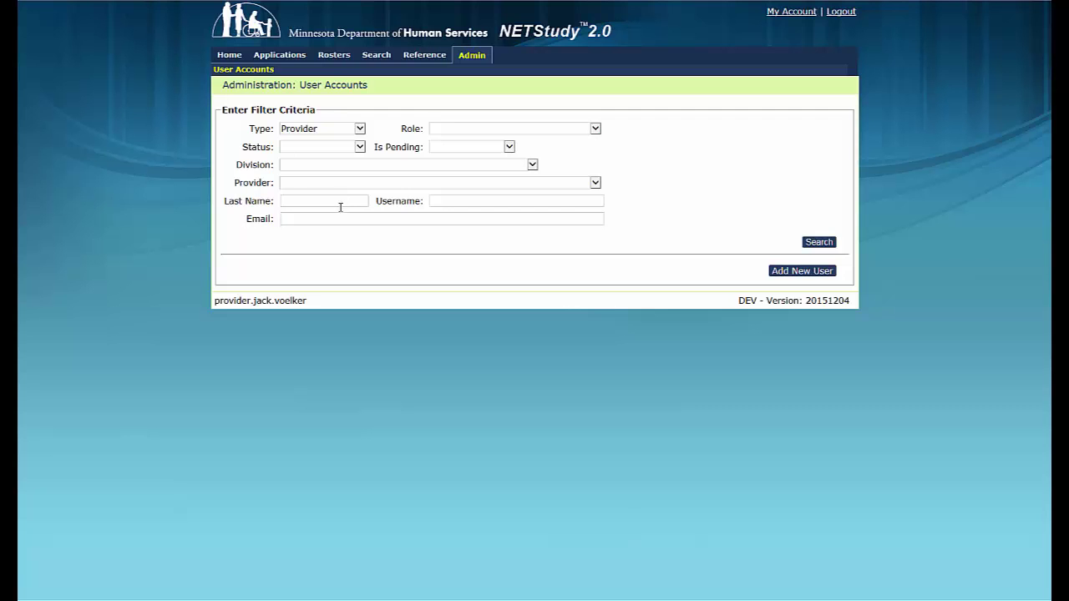
Search for user accounts with last name 'user', finding the single test provider account
text(user)
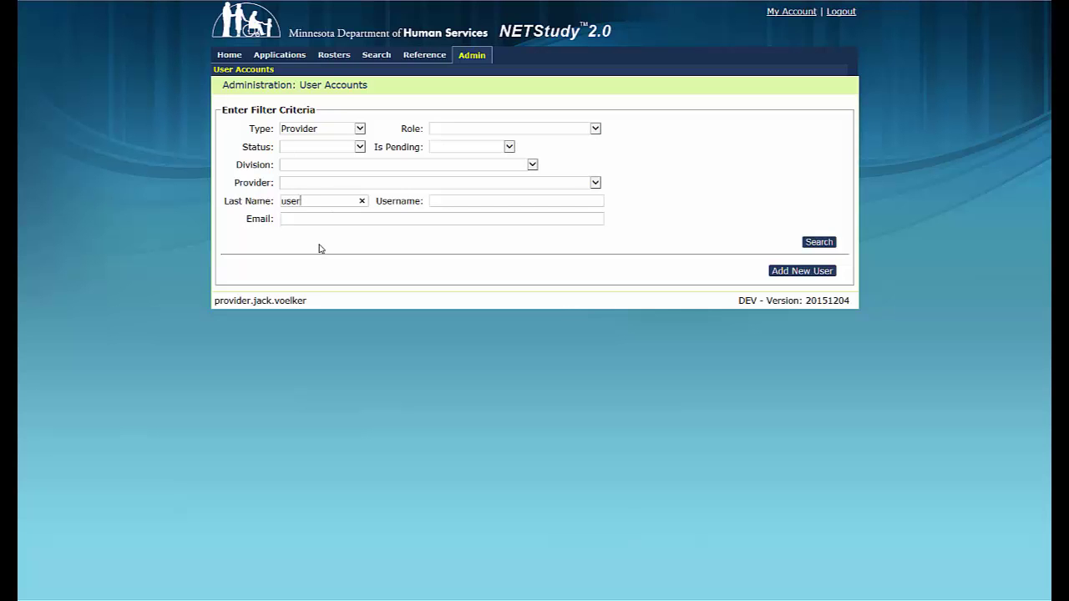
click(818, 243)
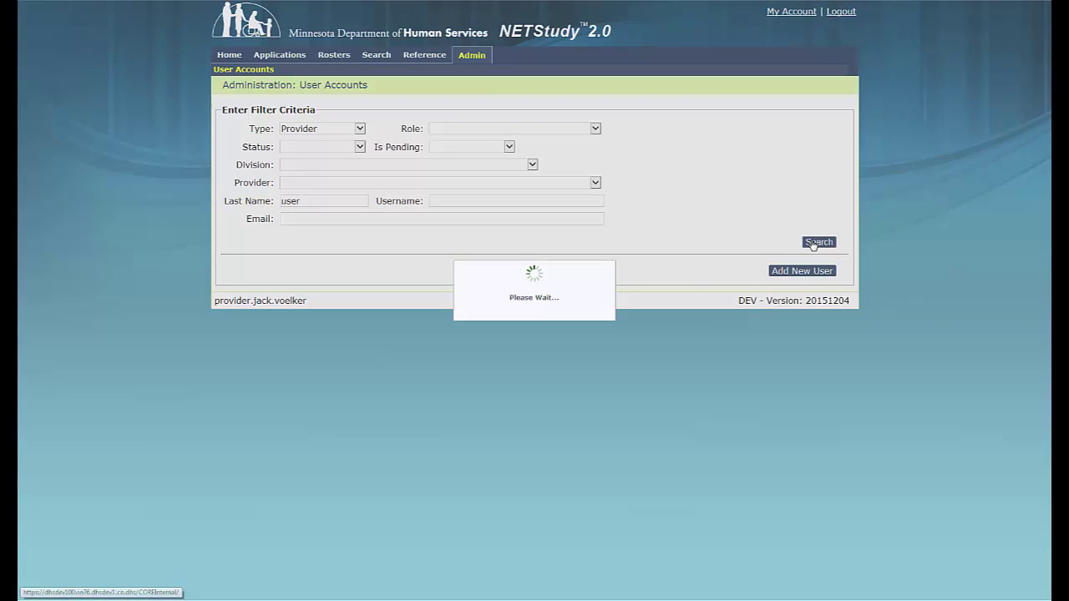
click(818, 242)
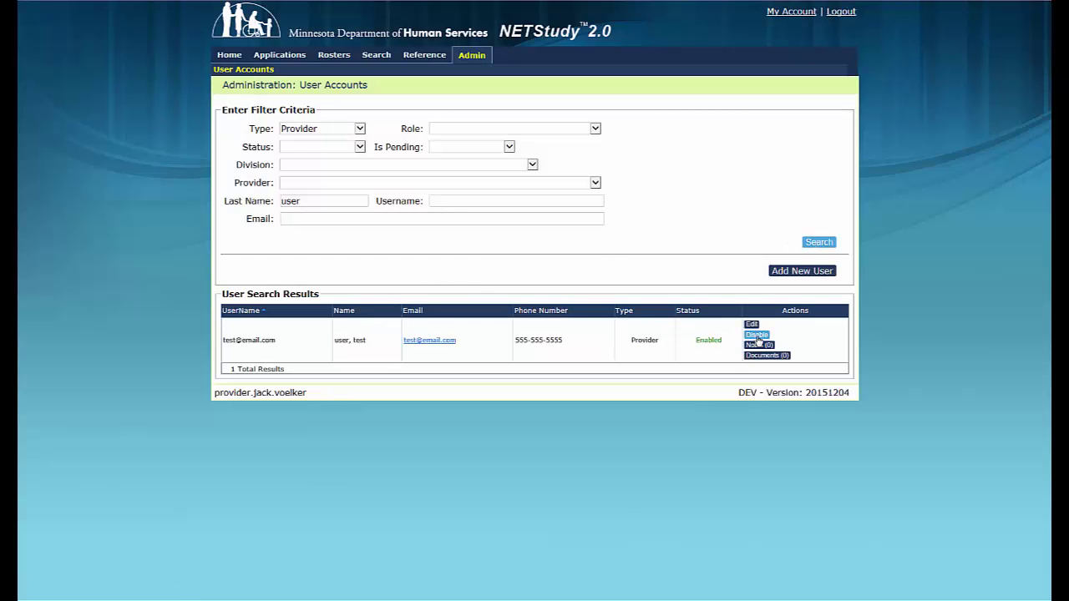
Disable the test user account, confirm with Yes, then enable it again
click(755, 335)
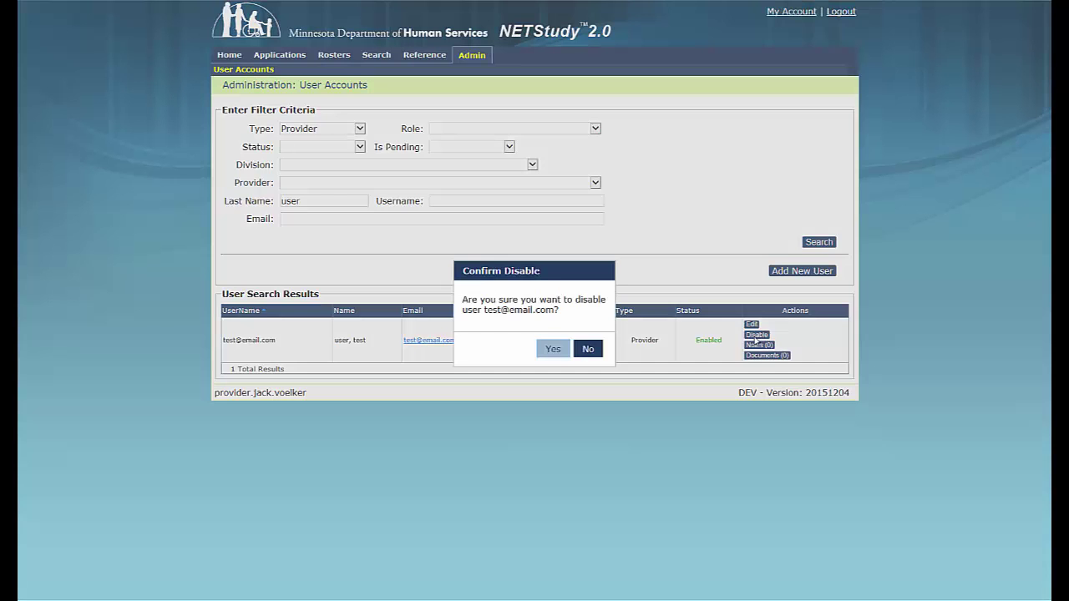
click(551, 349)
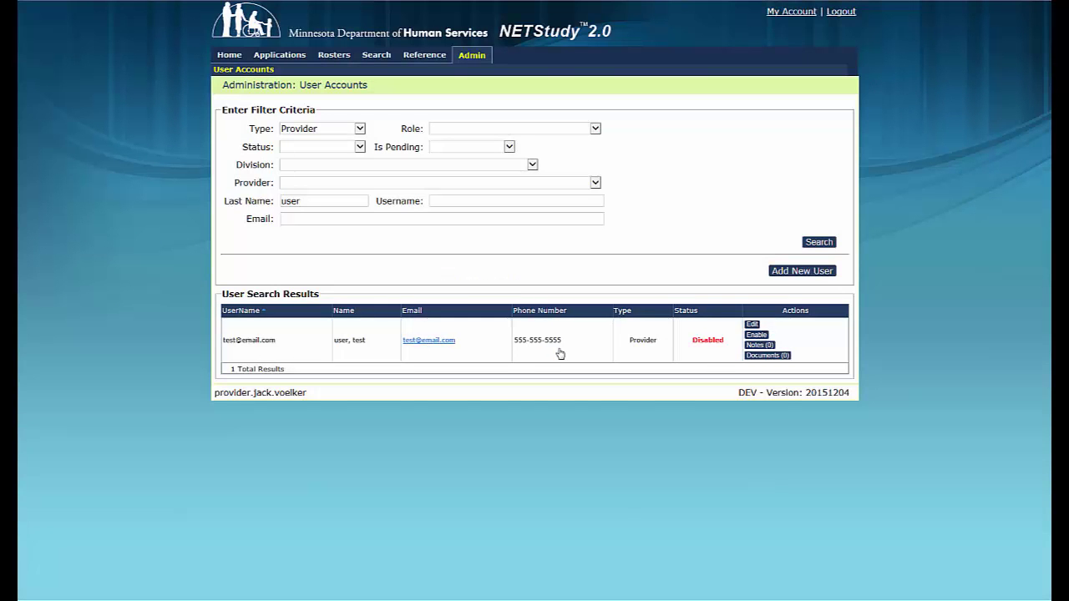
mouse_move(707, 351)
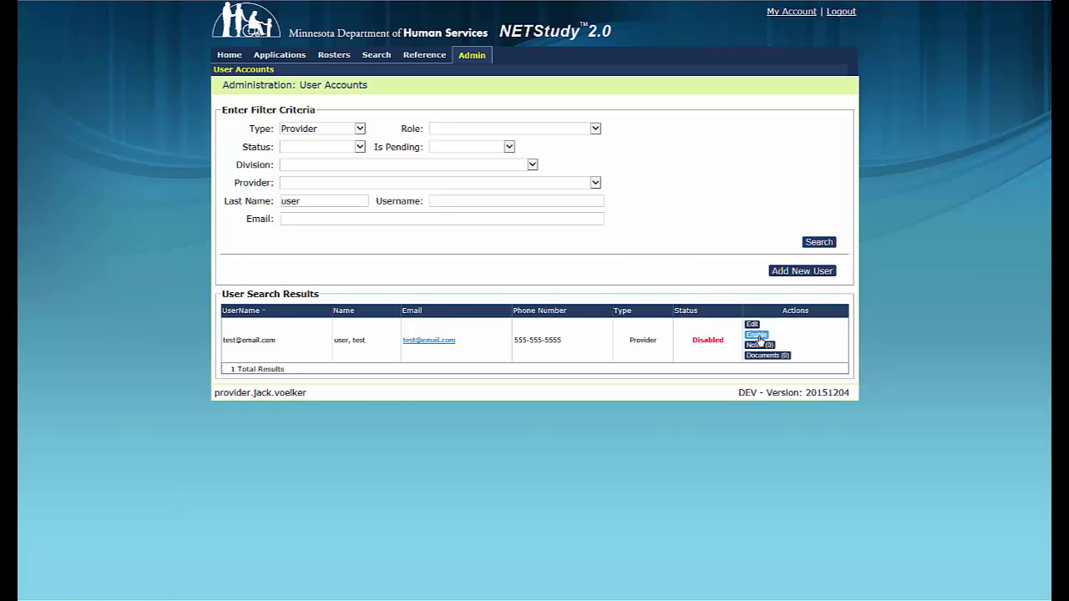
click(755, 334)
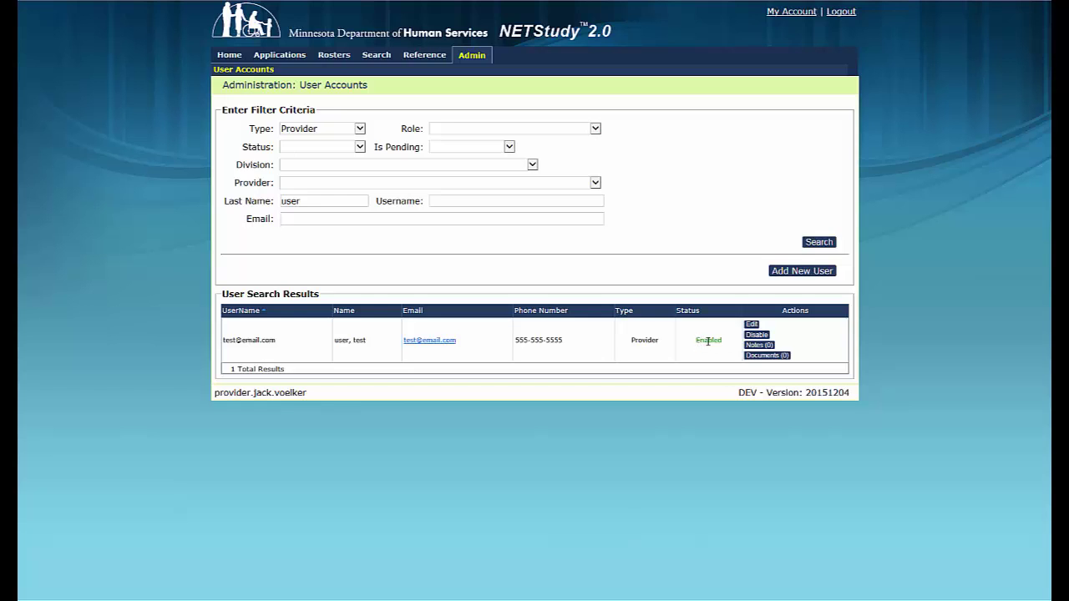
mouse_move(725, 357)
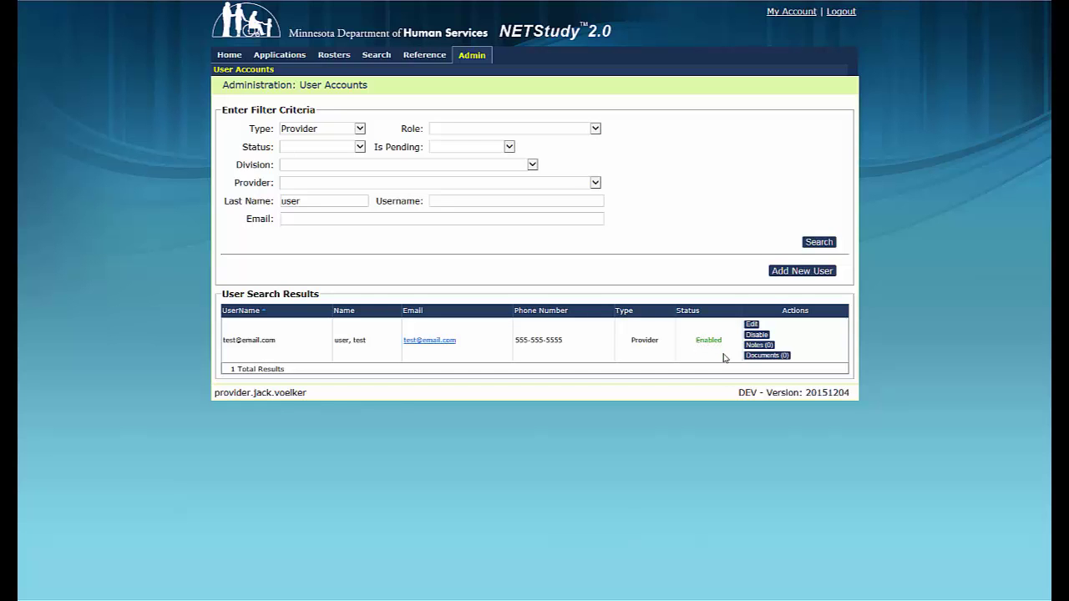
mouse_move(725, 357)
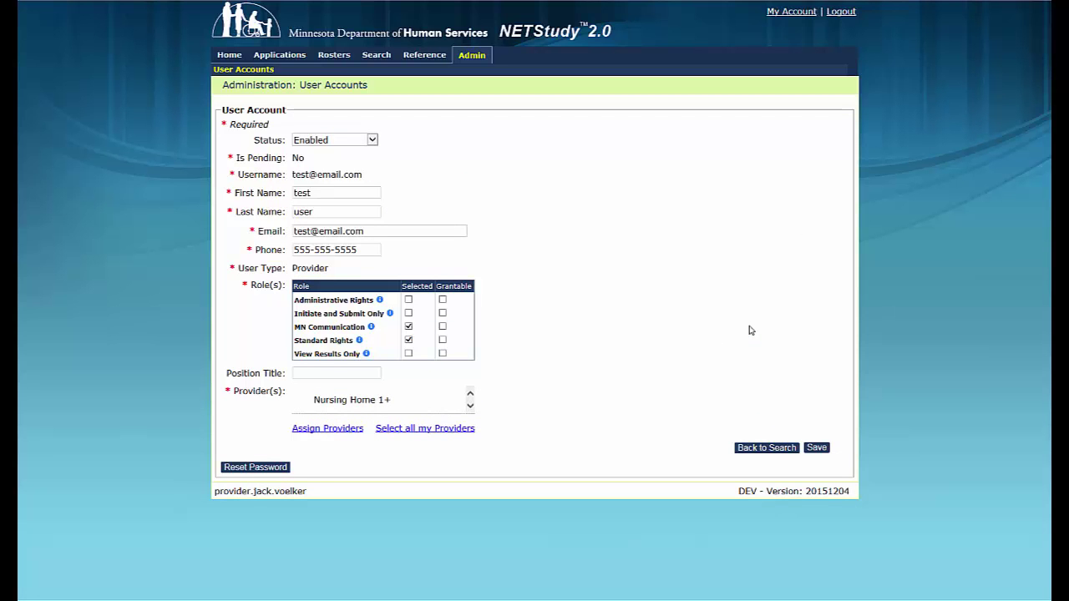
mouse_move(482, 210)
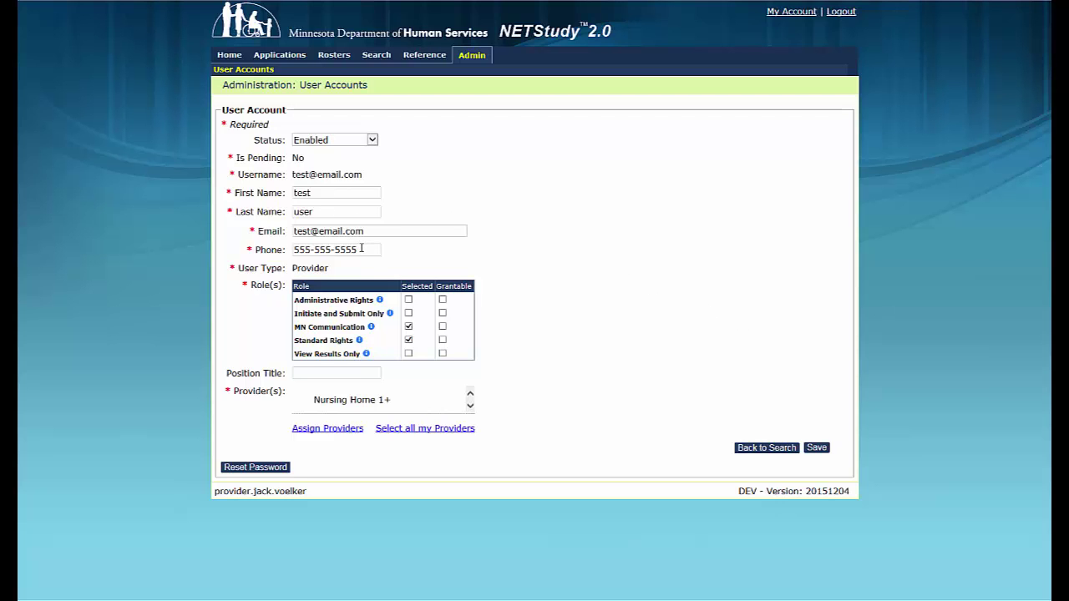
mouse_move(397, 304)
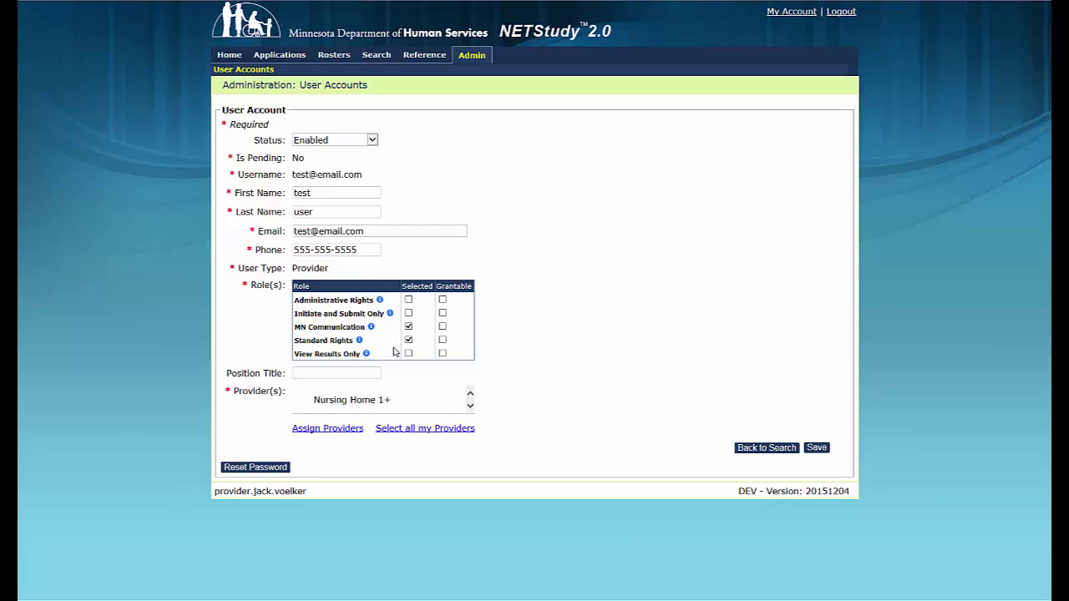
mouse_move(394, 354)
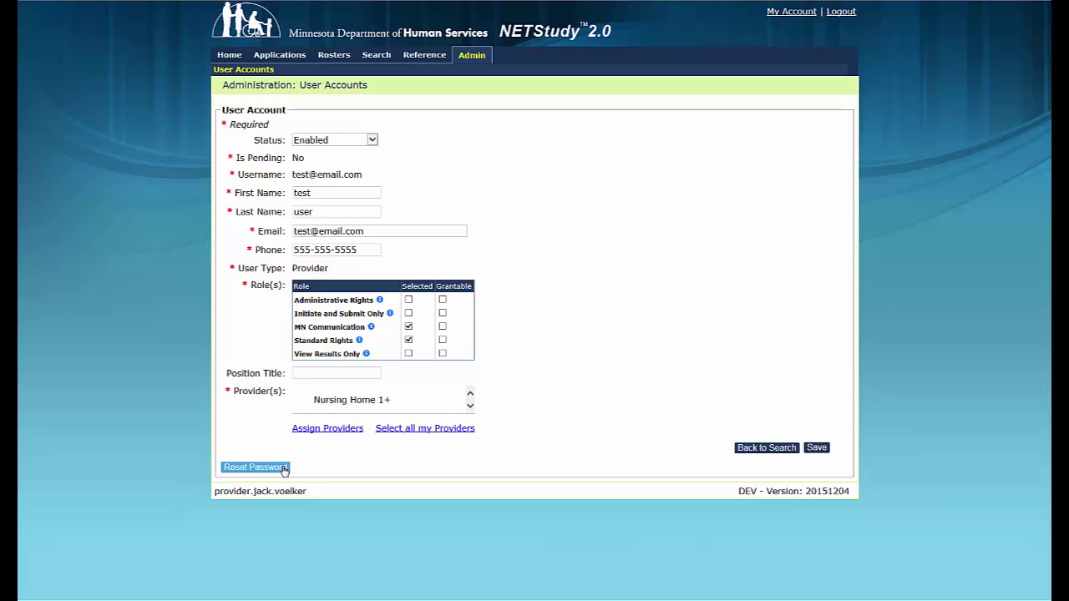
Reset the test user's password from the bottom of the User Account form
click(254, 468)
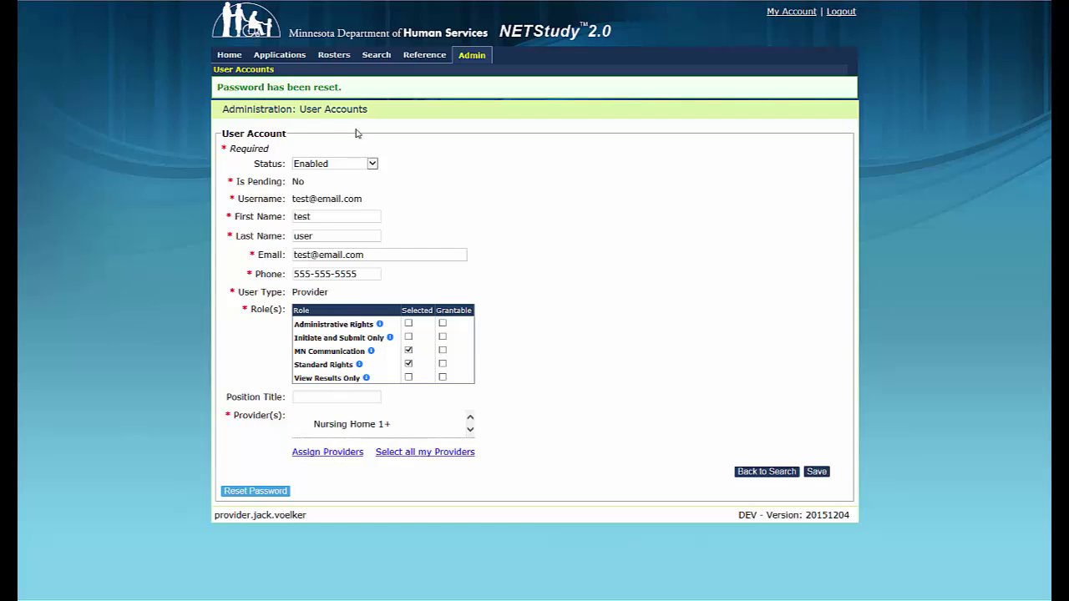
mouse_move(344, 87)
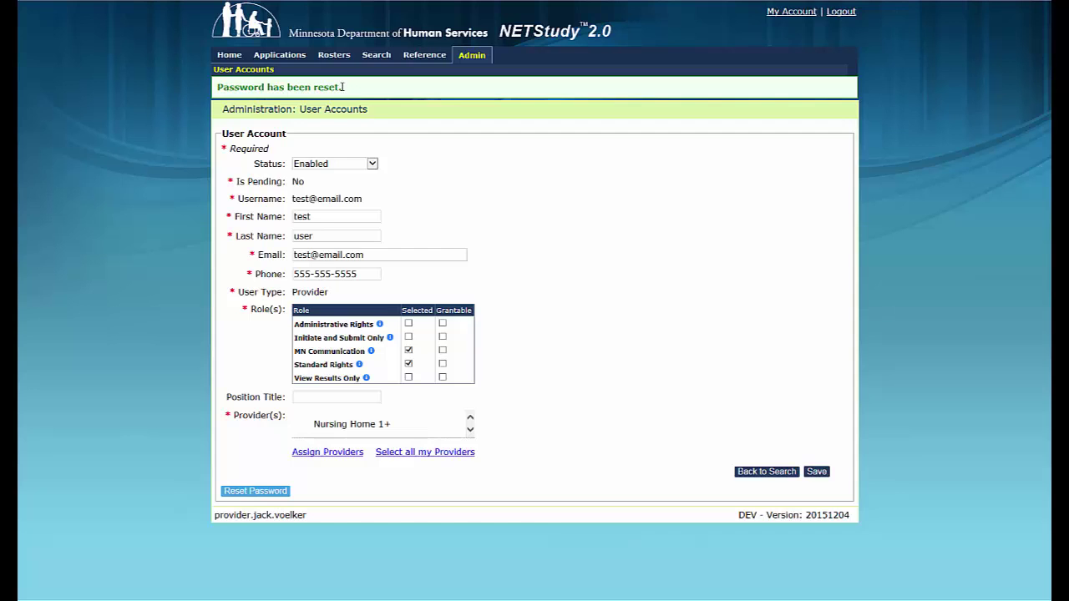
mouse_move(541, 224)
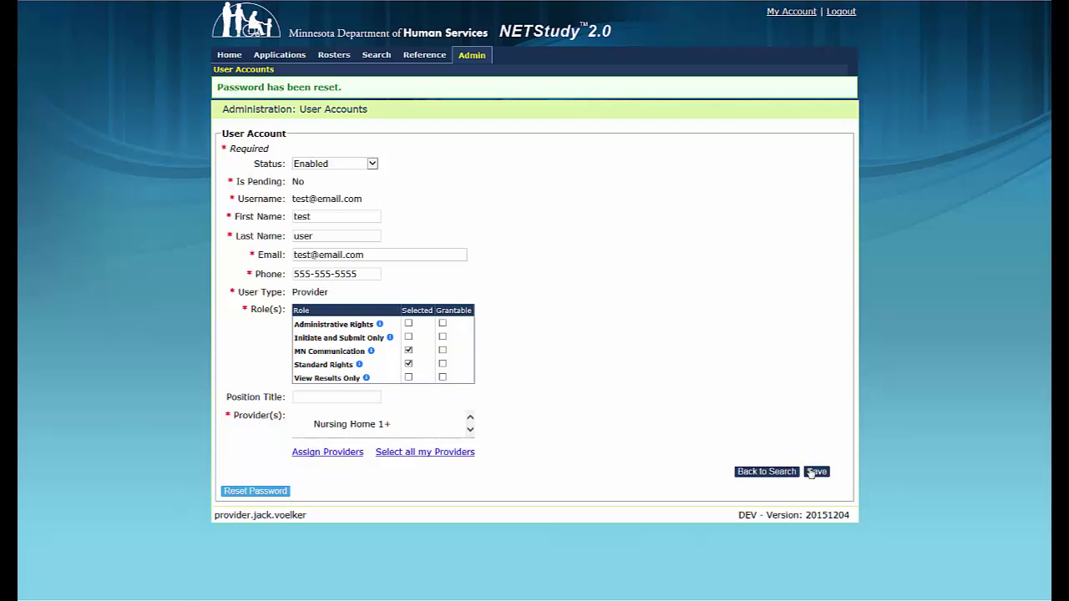
Save the test user's account changes so the form shows 'Save Successful'
click(815, 471)
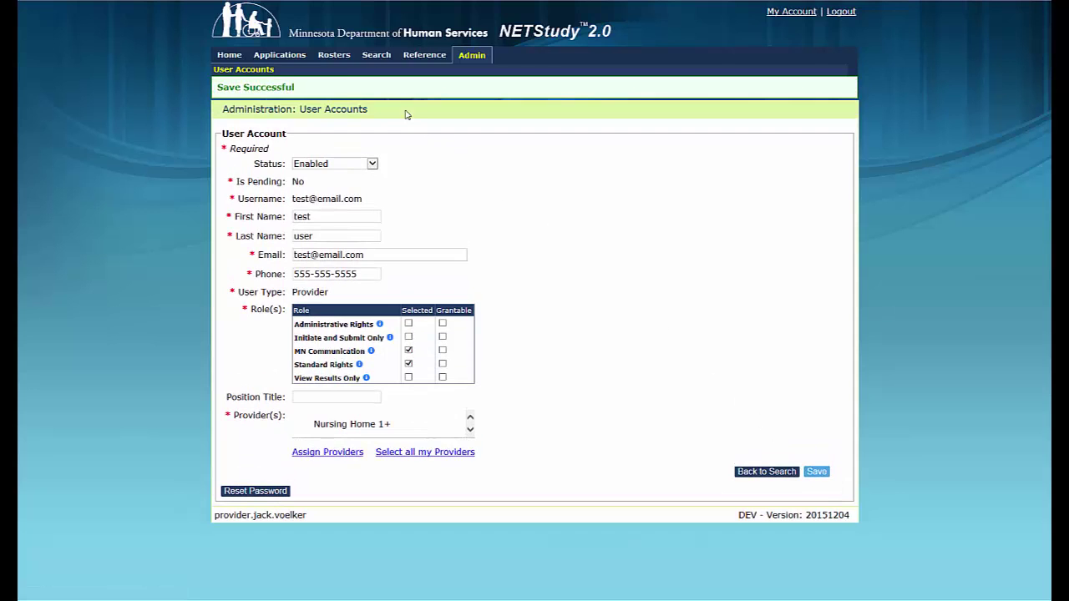
mouse_move(513, 201)
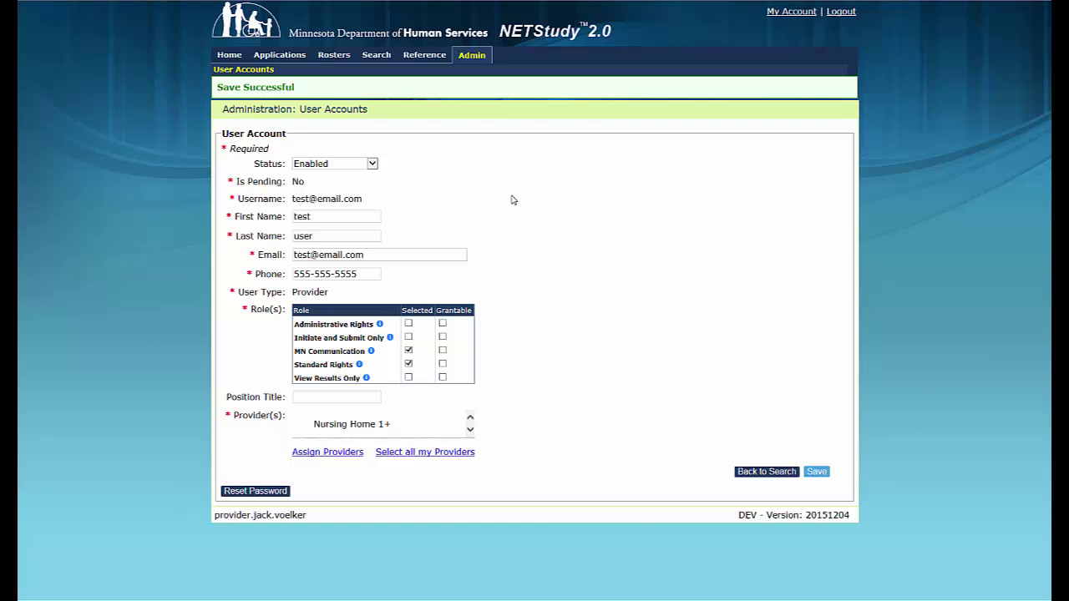
mouse_move(267, 381)
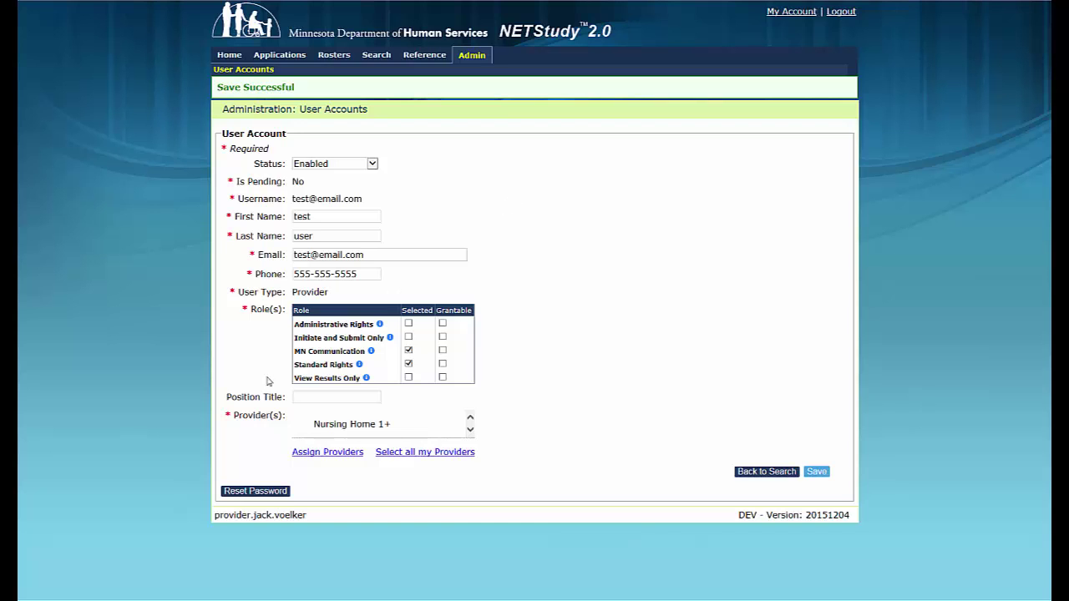